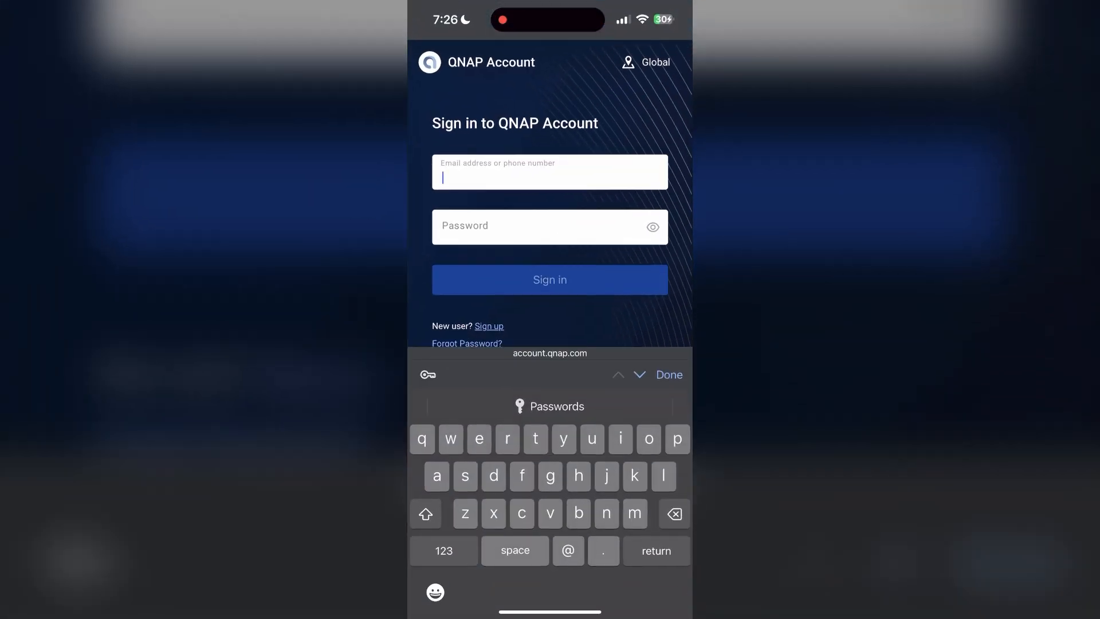
# - Dismiss the keyboard from the QNAP sign-in form
pyautogui.click(667, 374)
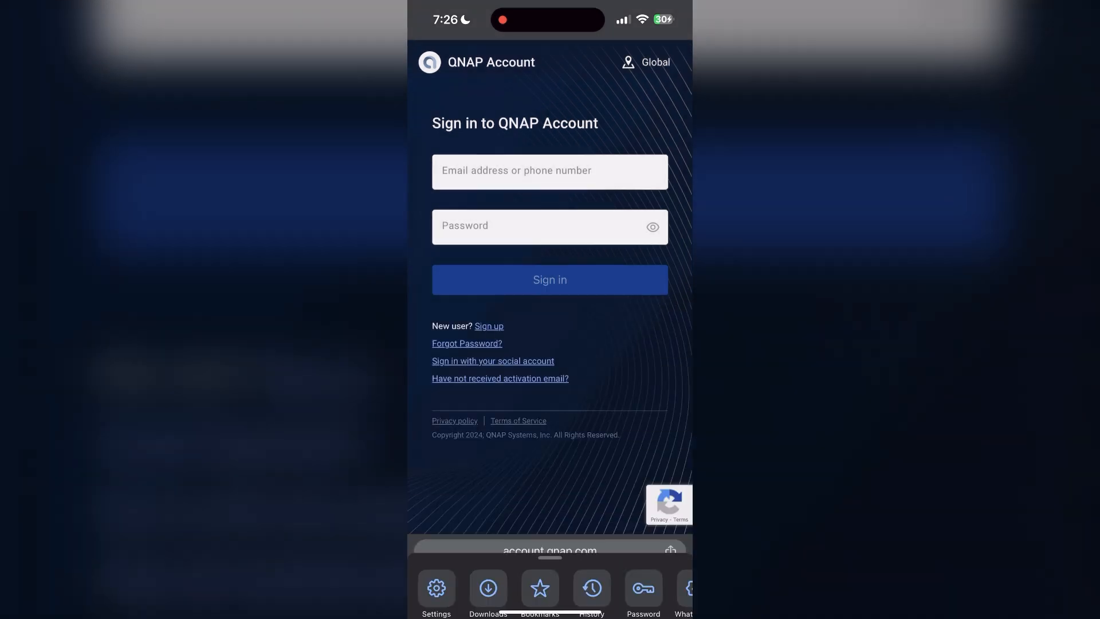
# - Delete History, Cookies and Cache for All Time, then return to the sign-in page
pyautogui.click(591, 593)
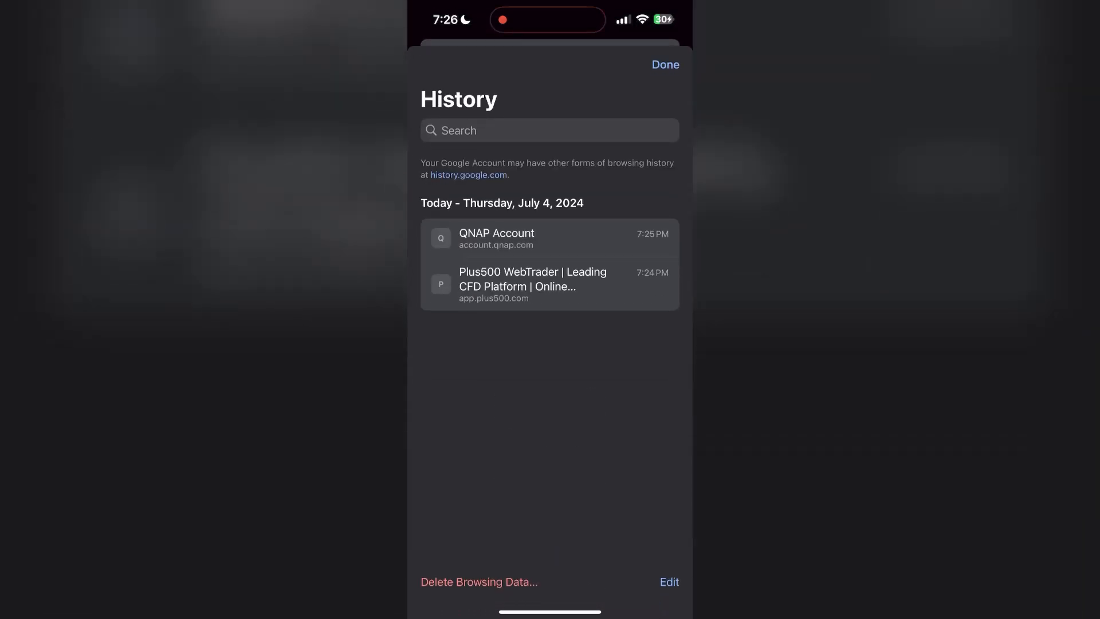
pyautogui.click(479, 582)
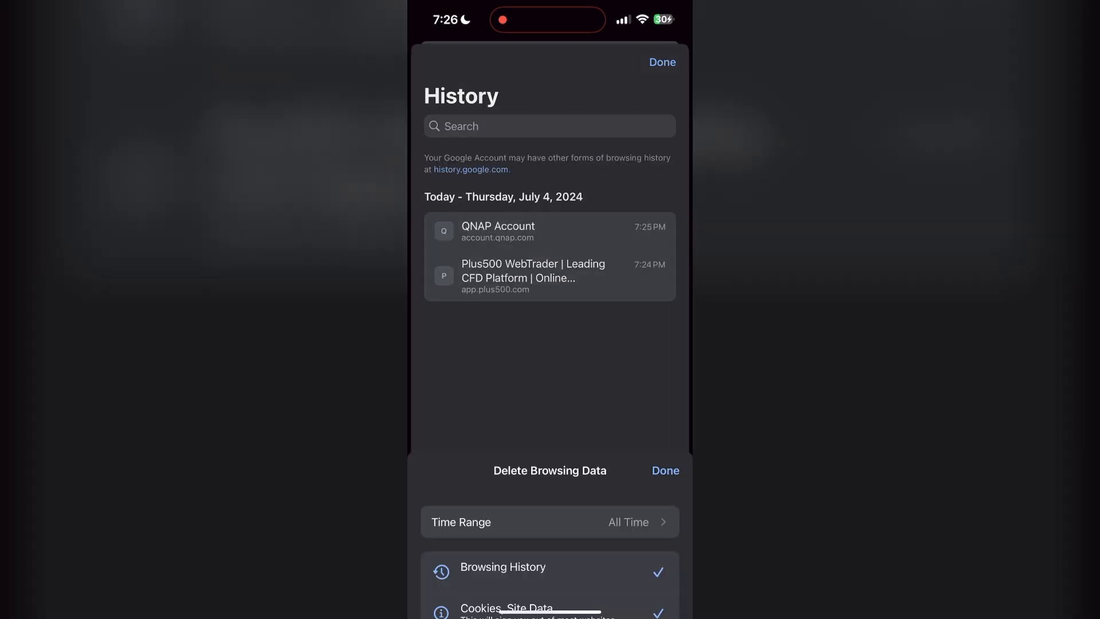
pyautogui.click(549, 522)
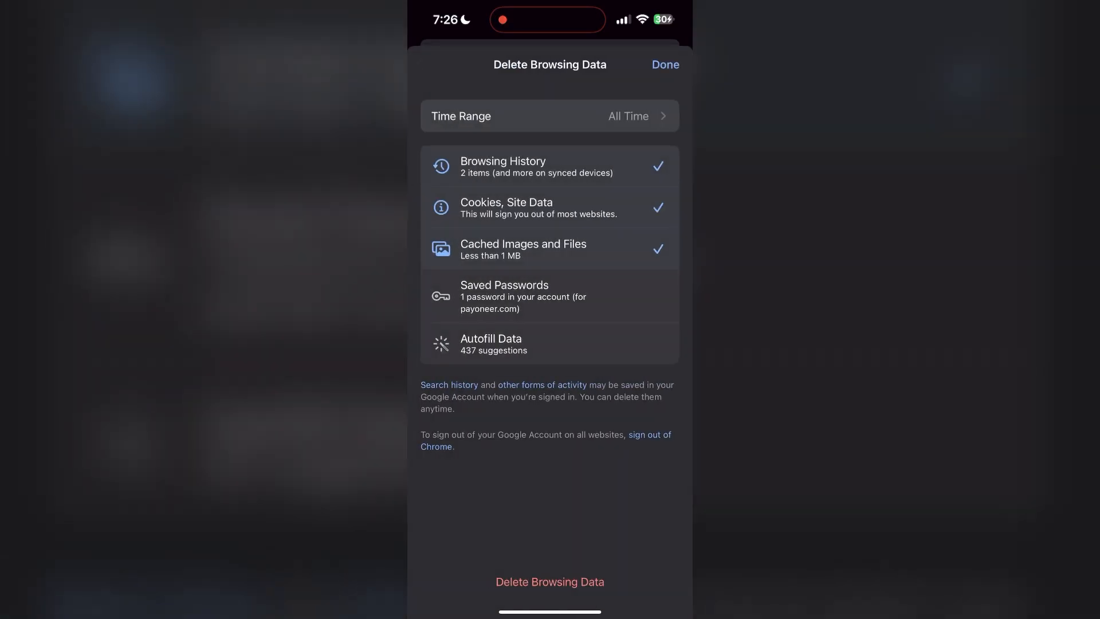
pyautogui.click(549, 582)
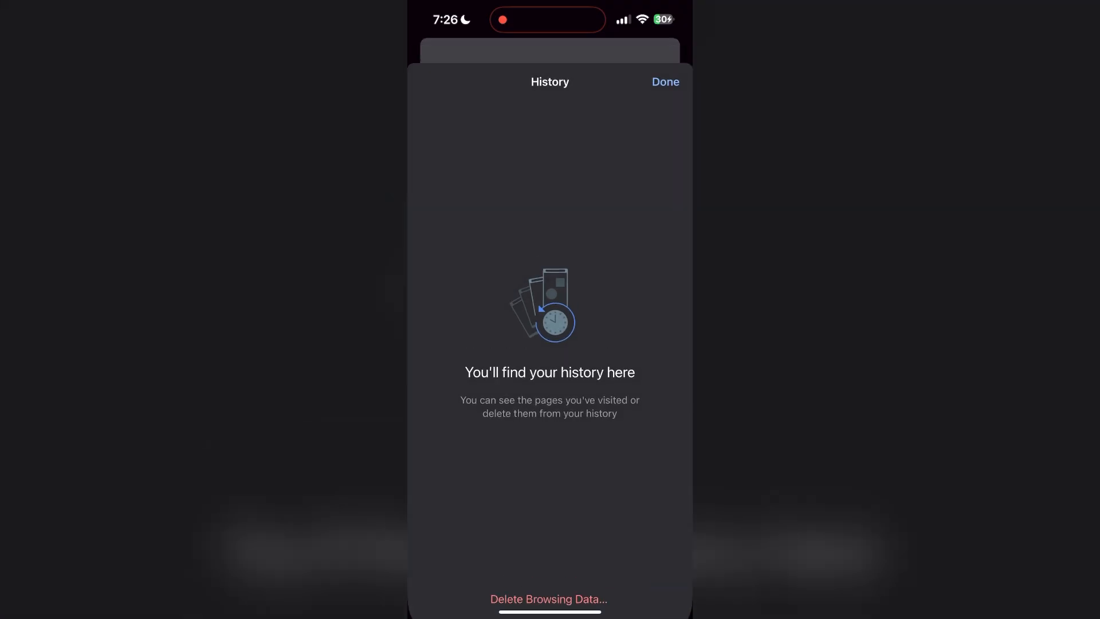
pyautogui.click(663, 82)
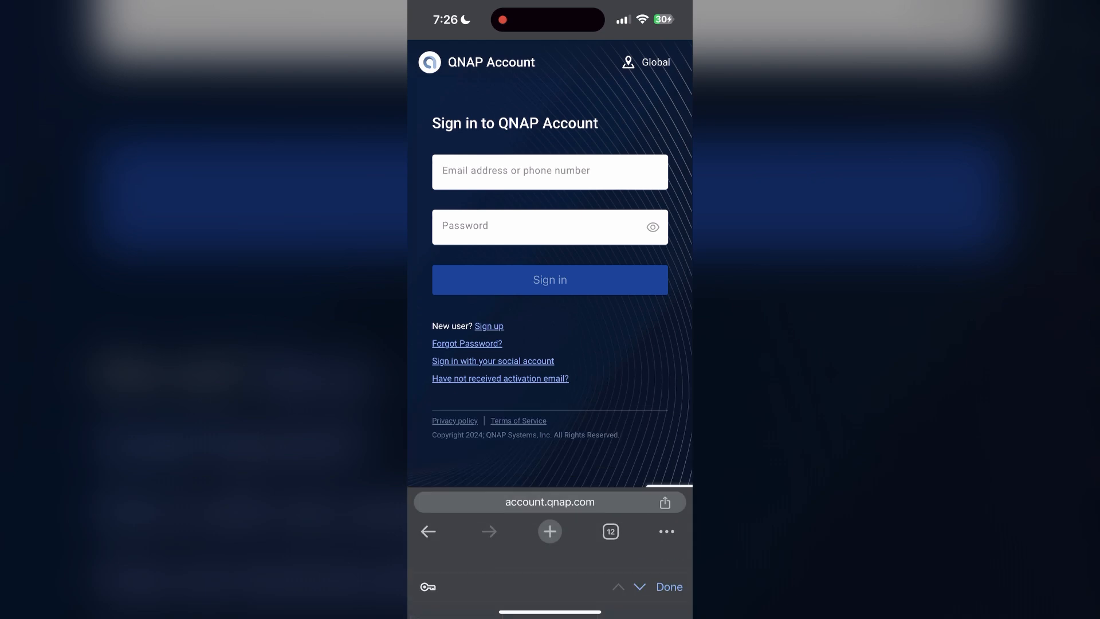